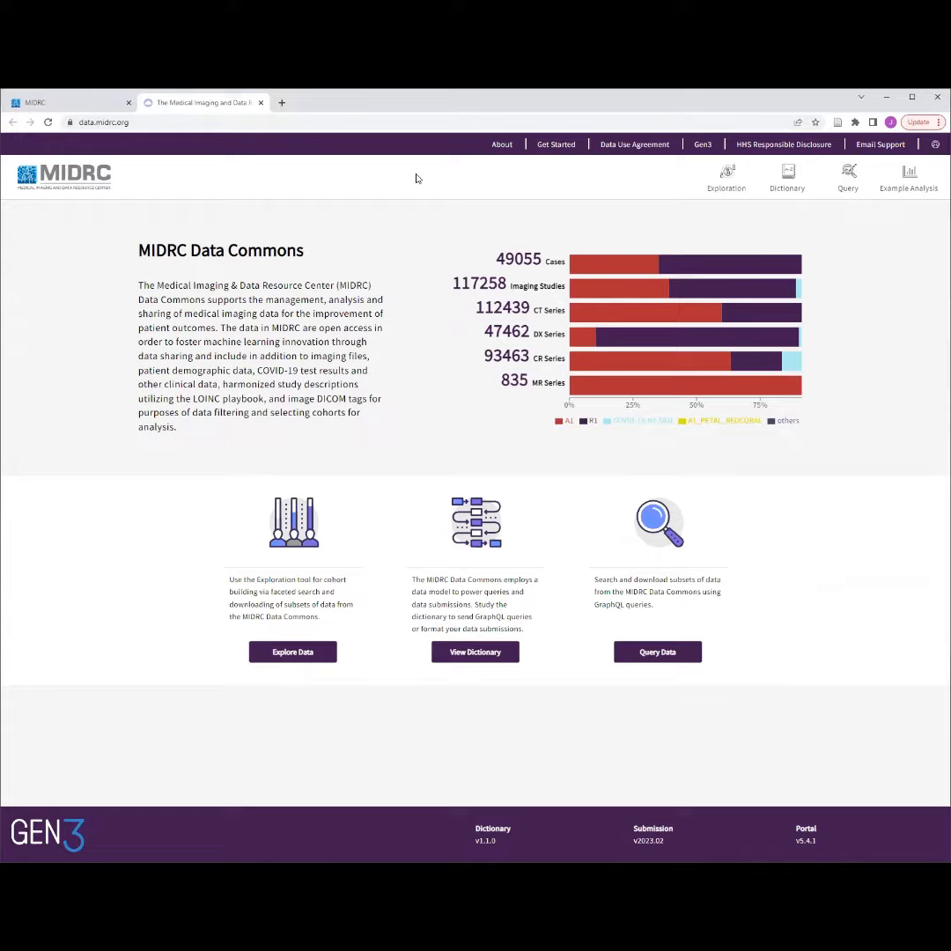
{"action": "mouse_move", "coordinate": [414, 187]}
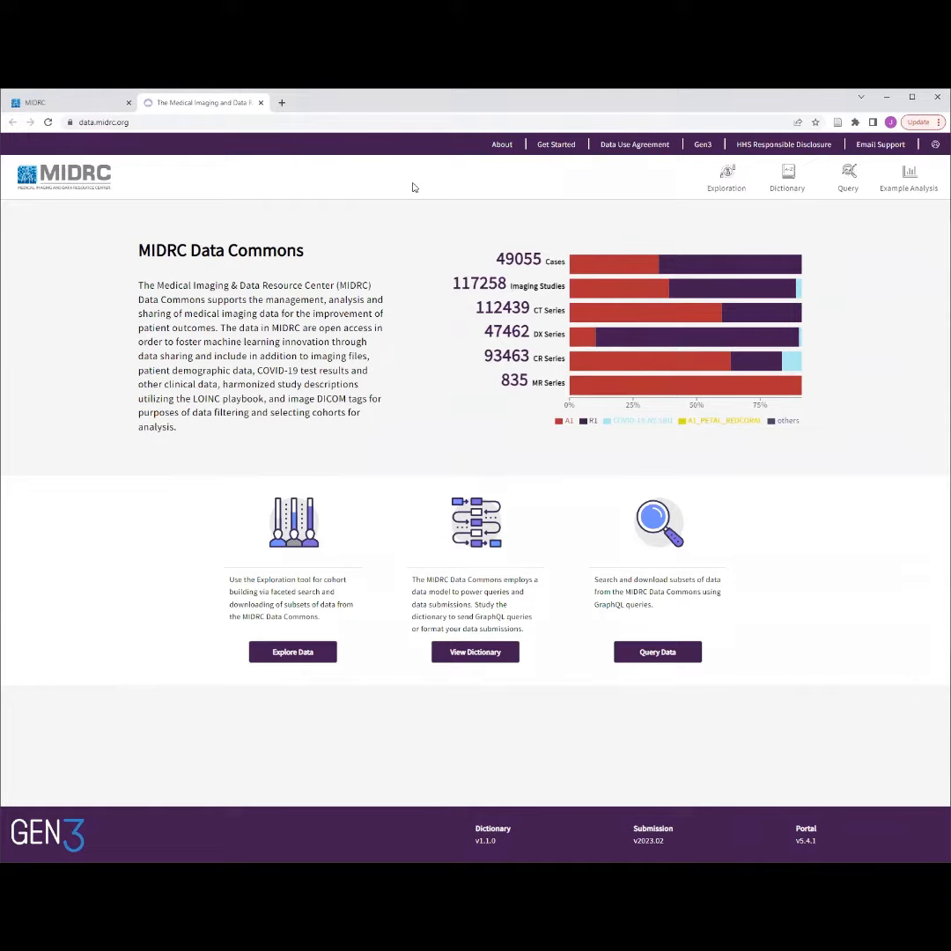
{"action": "mouse_move", "coordinate": [545, 152]}
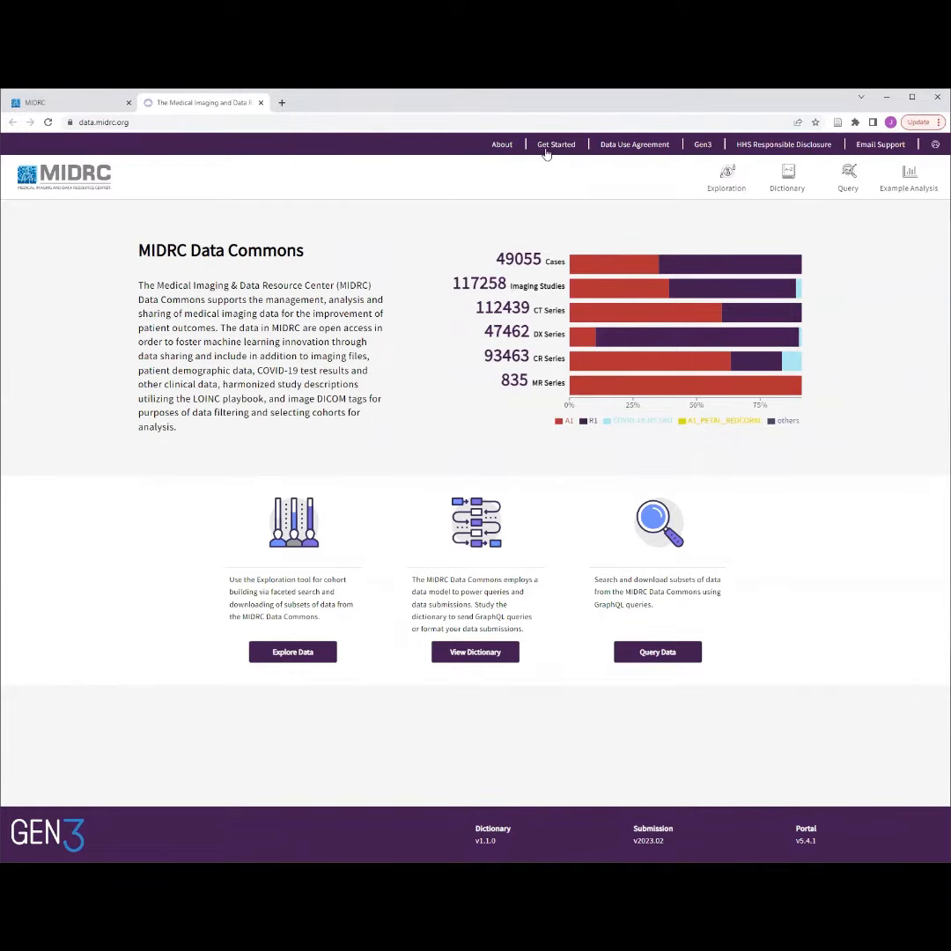
{"action": "mouse_move", "coordinate": [542, 169]}
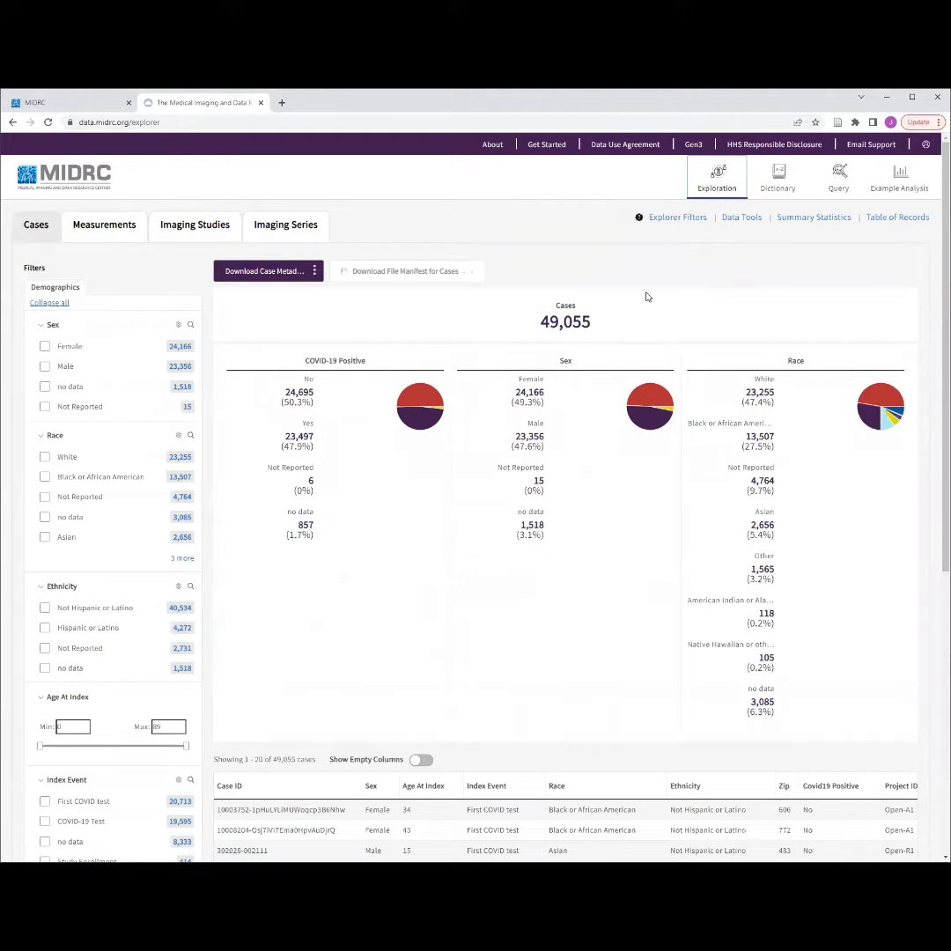
{"action": "left_click", "coordinate": [405, 271]}
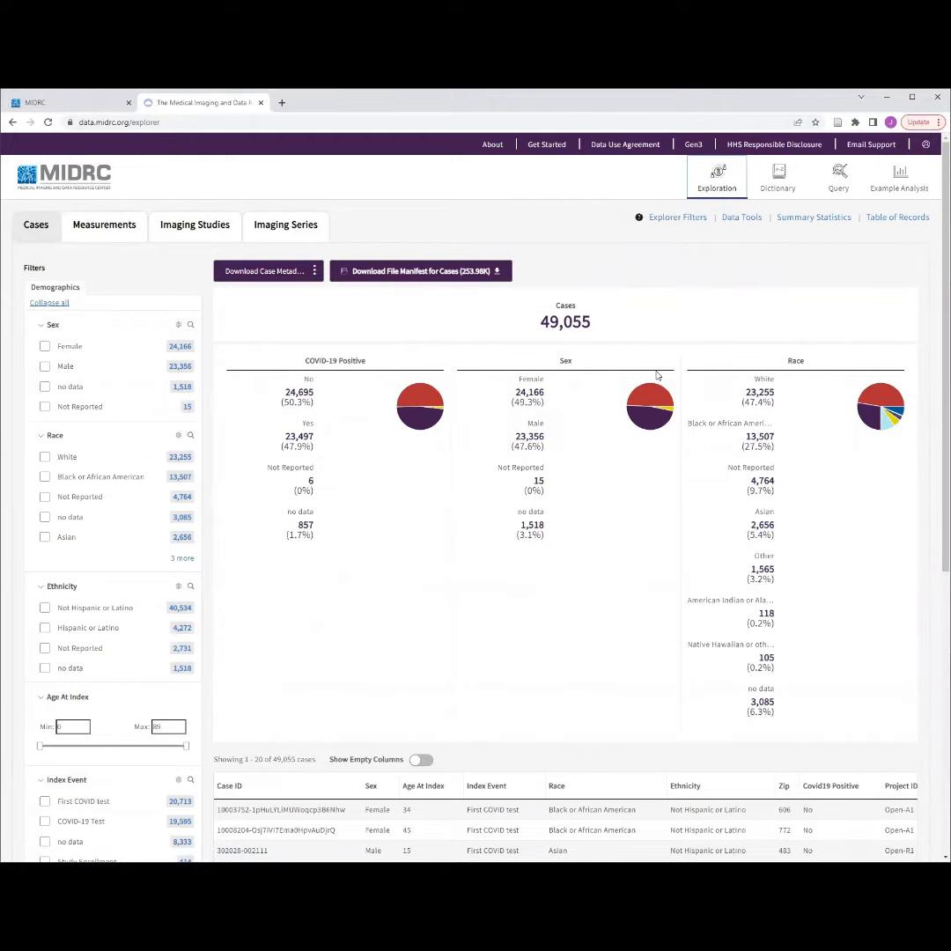
{"action": "mouse_move", "coordinate": [567, 517]}
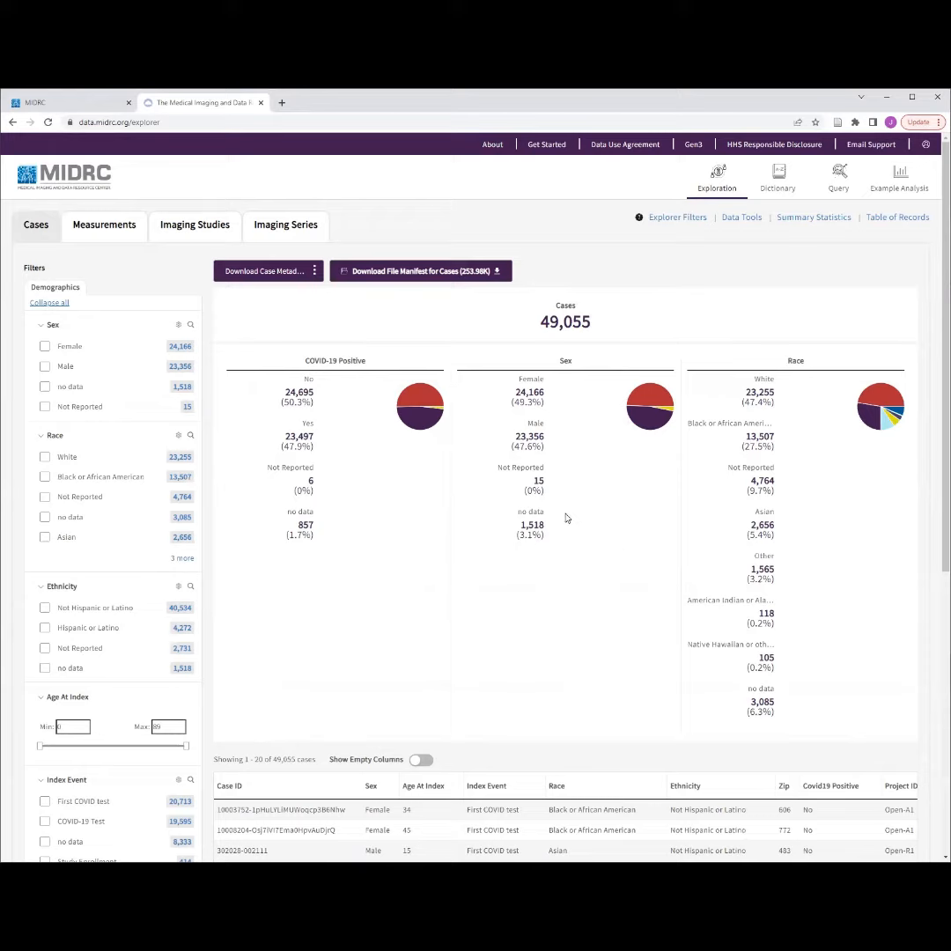
{"action": "mouse_move", "coordinate": [577, 503]}
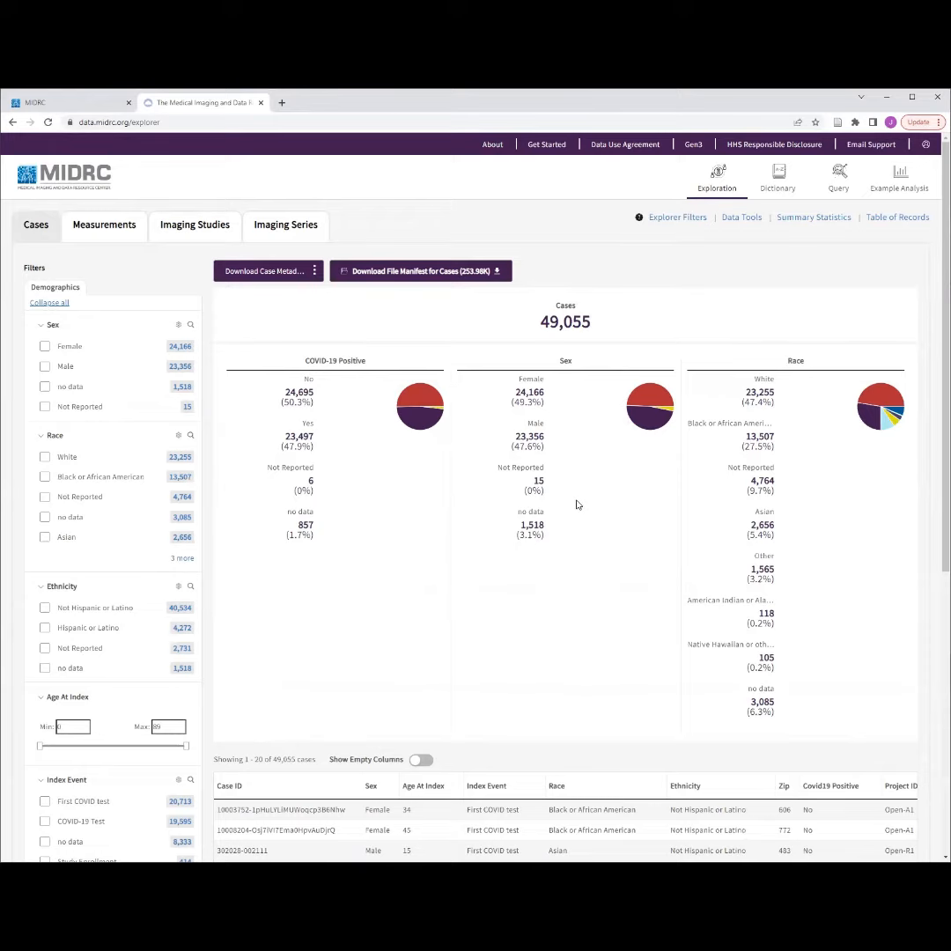
{"action": "scroll", "scroll_direction": "down", "scroll_amount": 3}
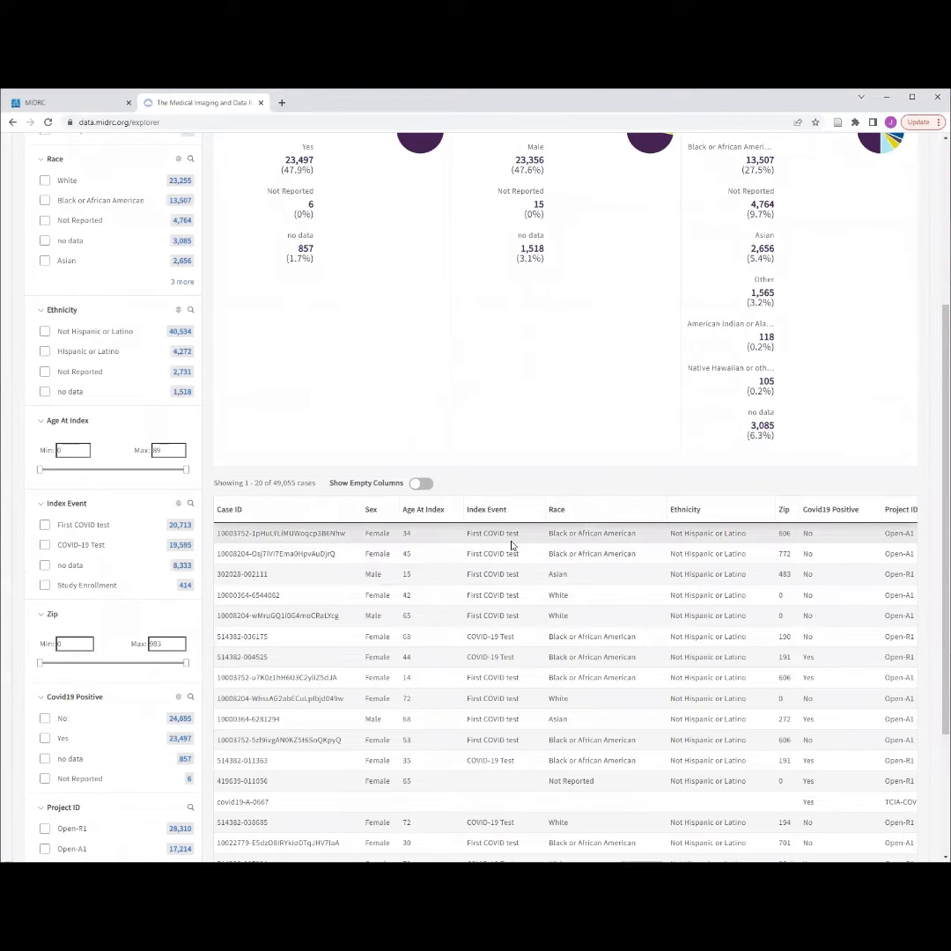
{"action": "scroll", "scroll_direction": "up", "scroll_amount": 3}
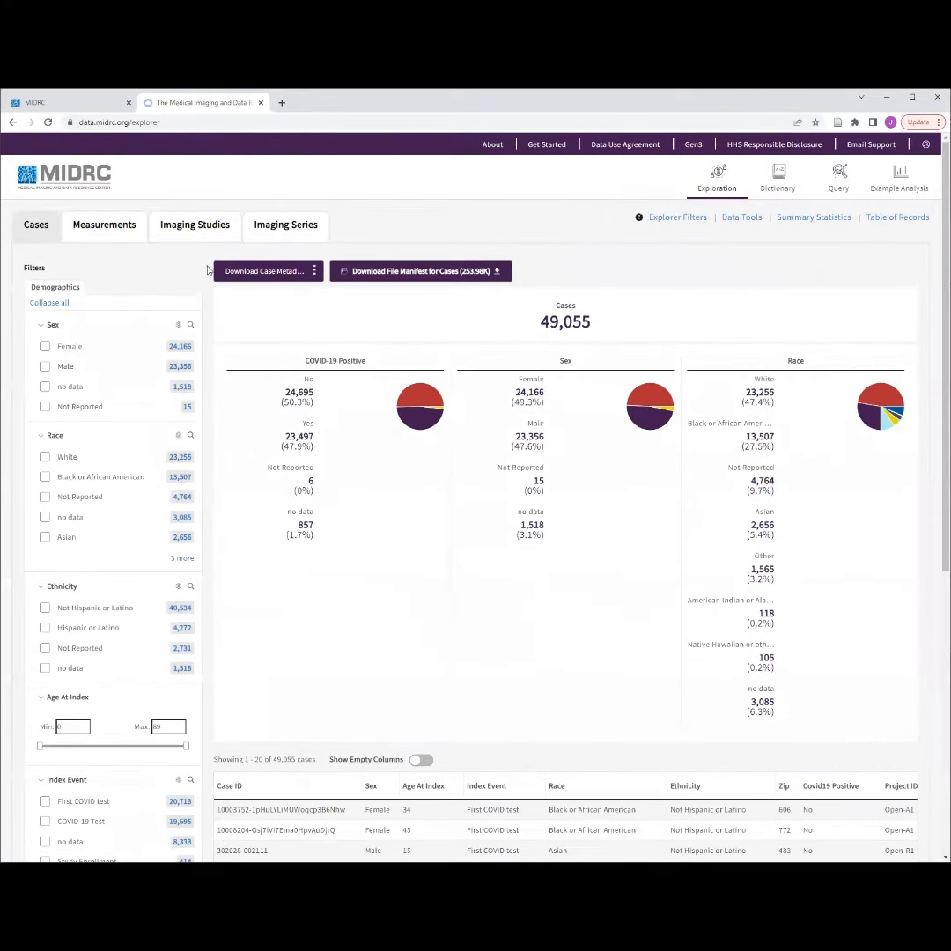
{"action": "left_click", "coordinate": [267, 271]}
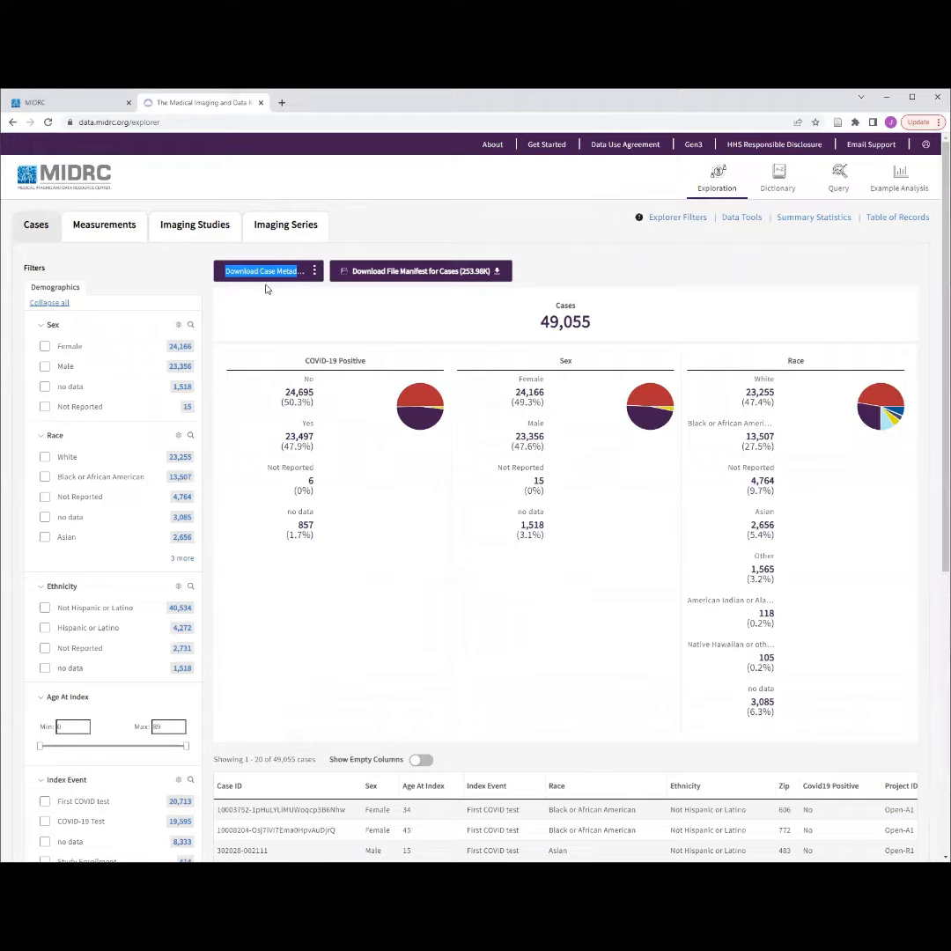
{"action": "mouse_move", "coordinate": [595, 259]}
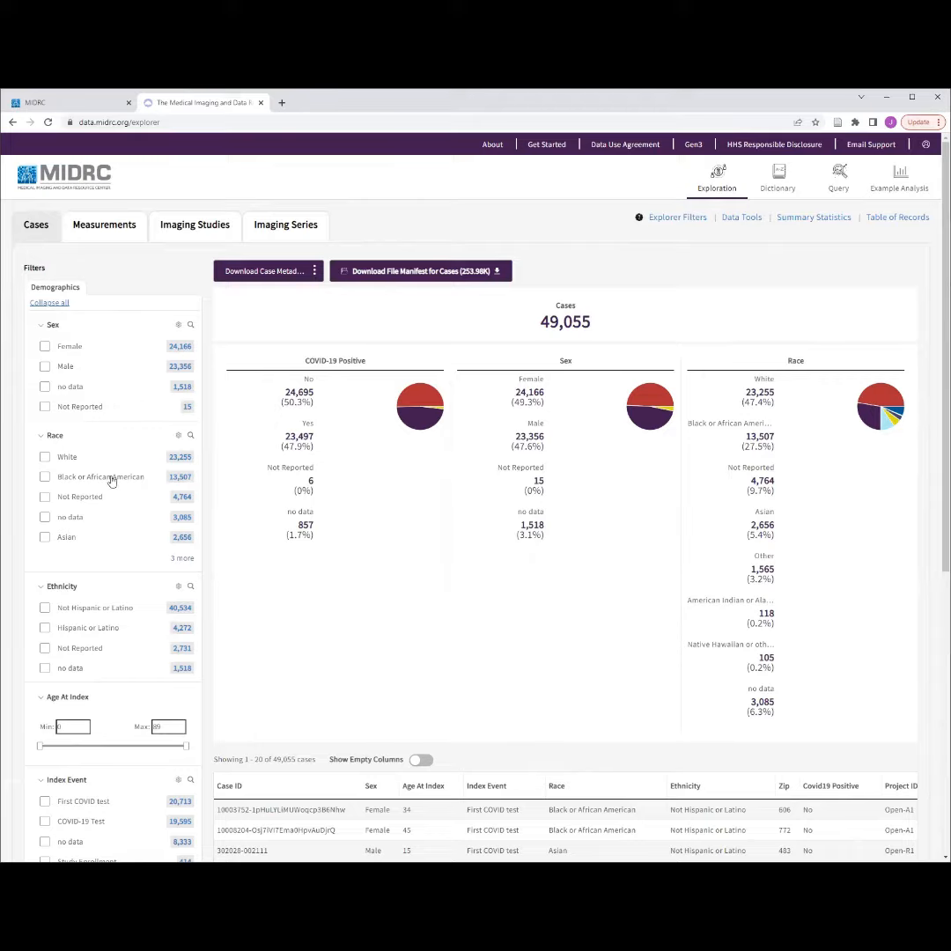
{"action": "mouse_move", "coordinate": [102, 472]}
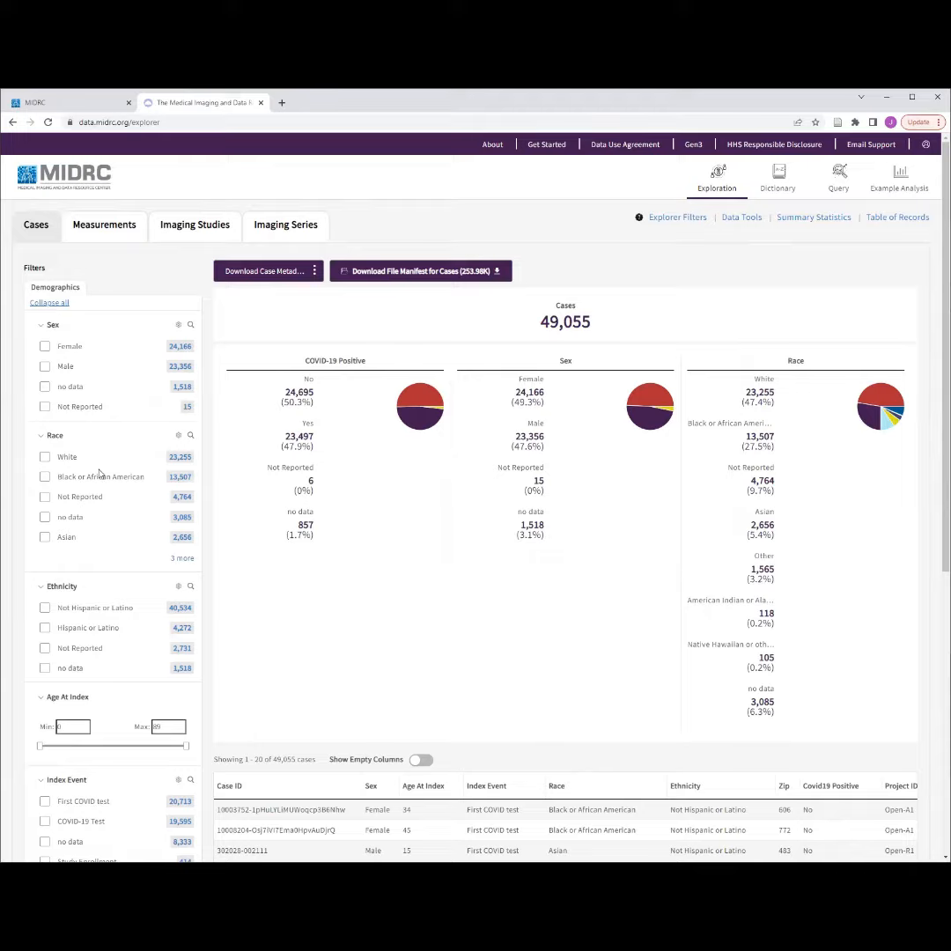
{"action": "mouse_move", "coordinate": [102, 472]}
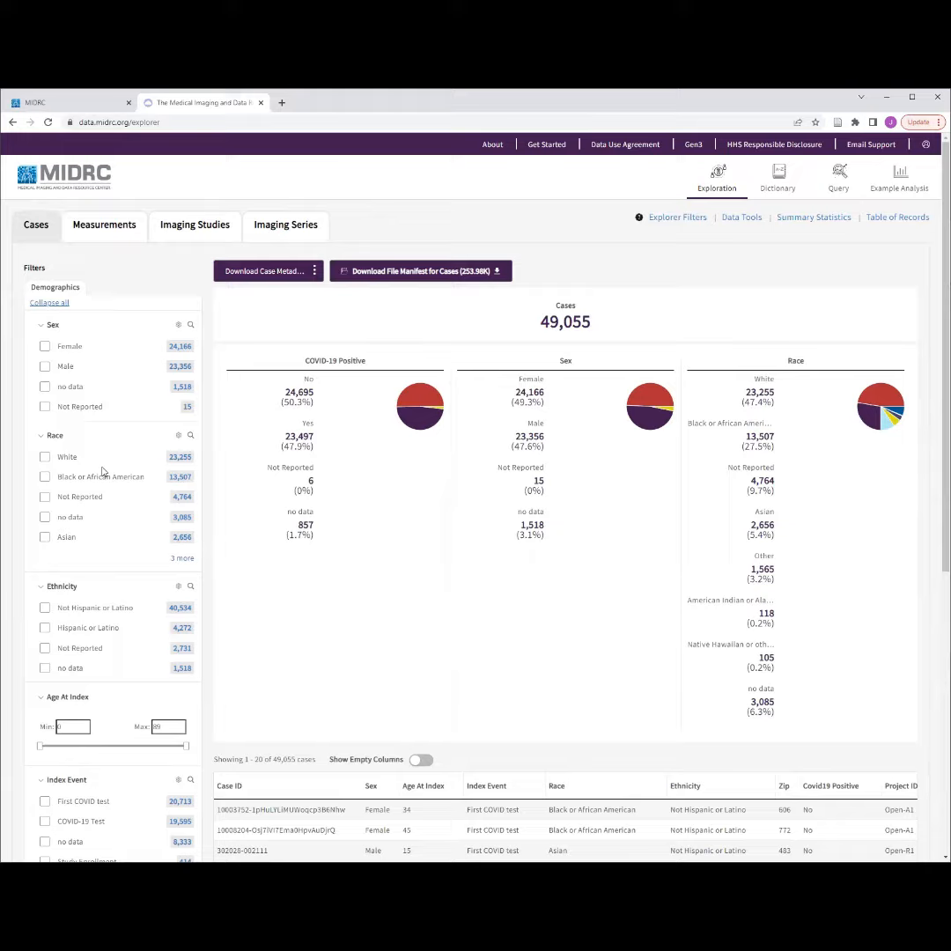
{"action": "mouse_move", "coordinate": [102, 475]}
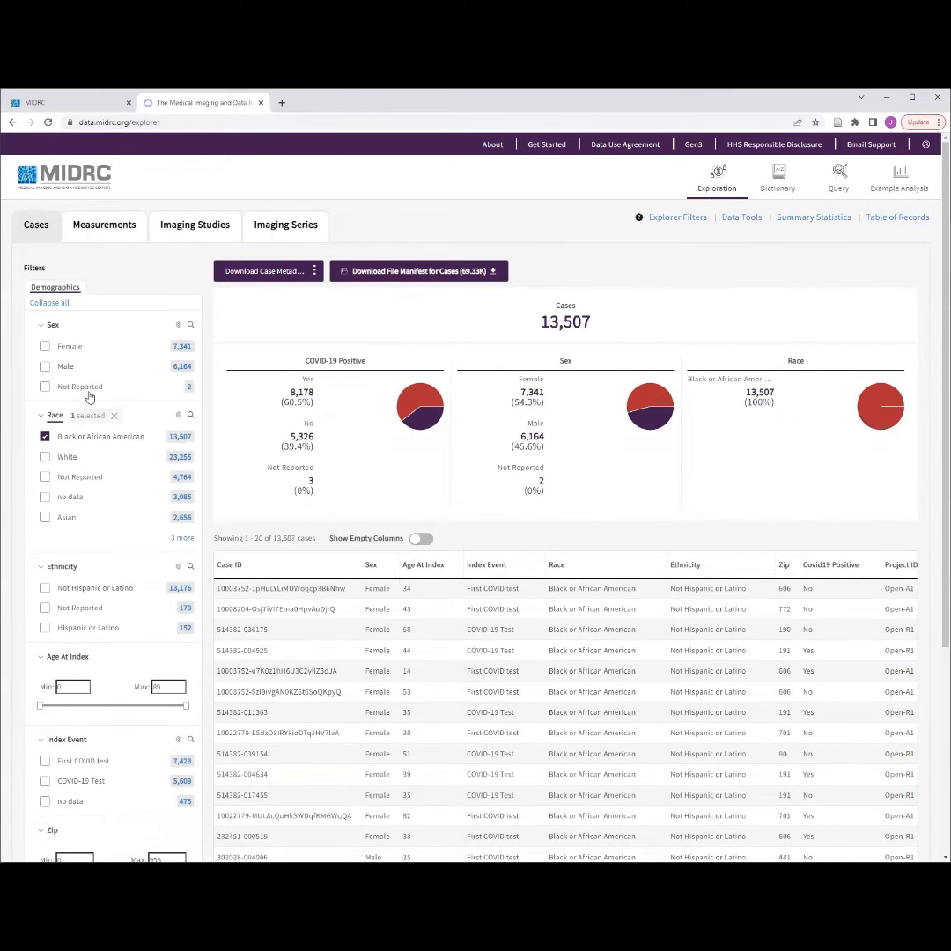
{"action": "mouse_move", "coordinate": [686, 426]}
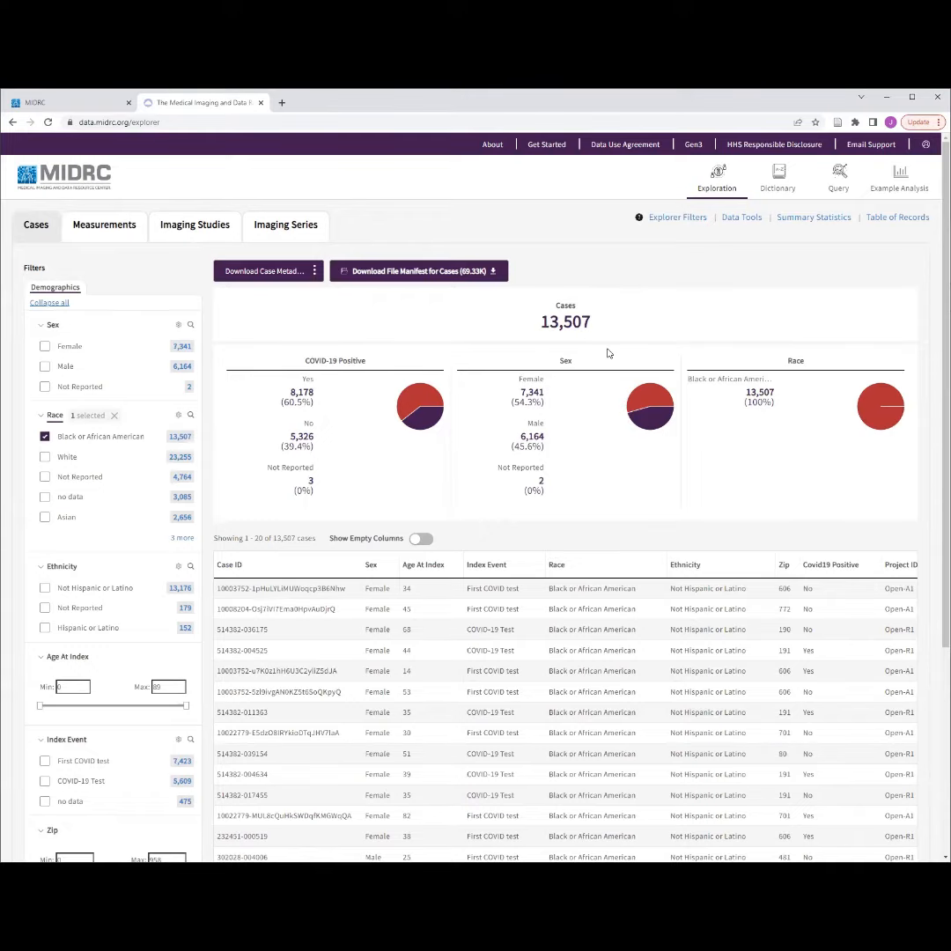
{"action": "mouse_move", "coordinate": [567, 342]}
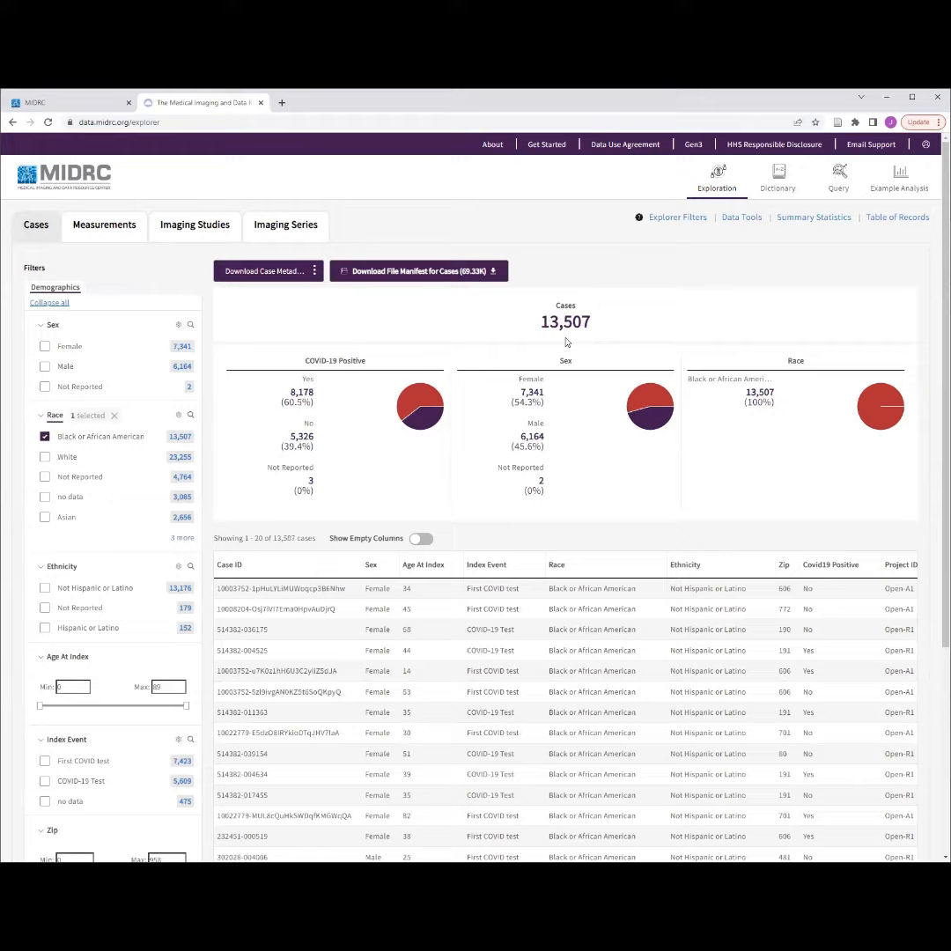
{"action": "mouse_move", "coordinate": [204, 299]}
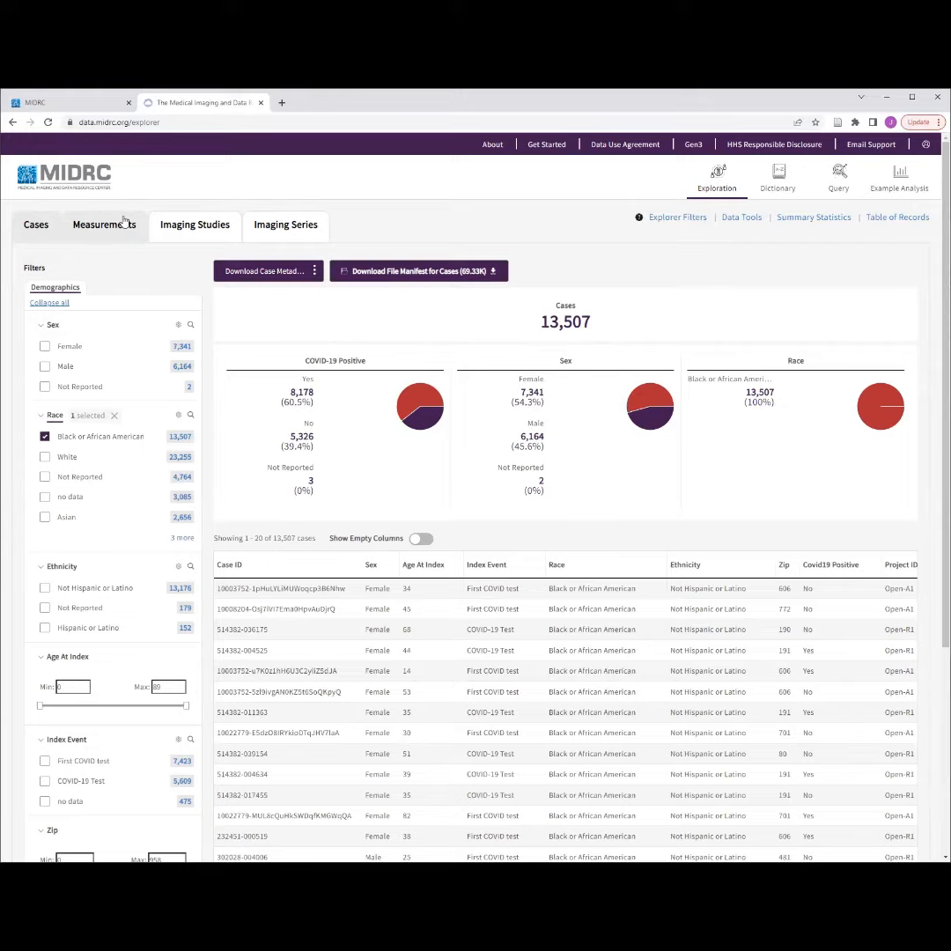
{"action": "mouse_move", "coordinate": [292, 236]}
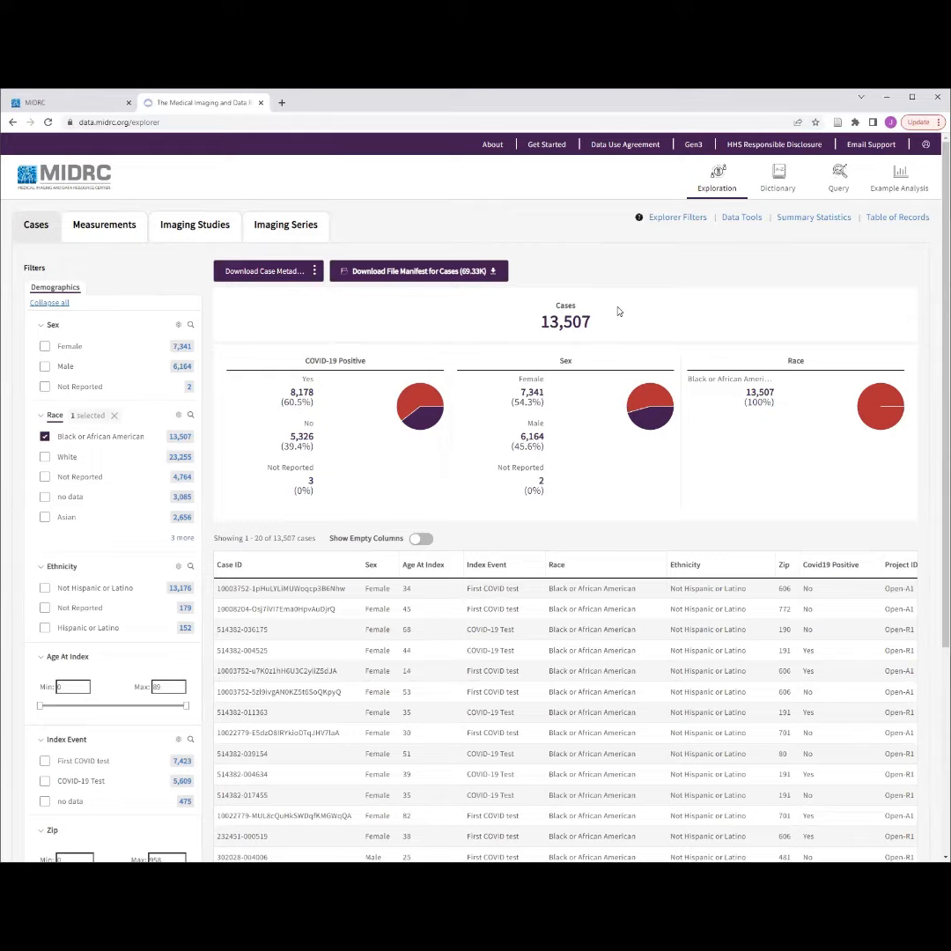
{"action": "mouse_move", "coordinate": [627, 299]}
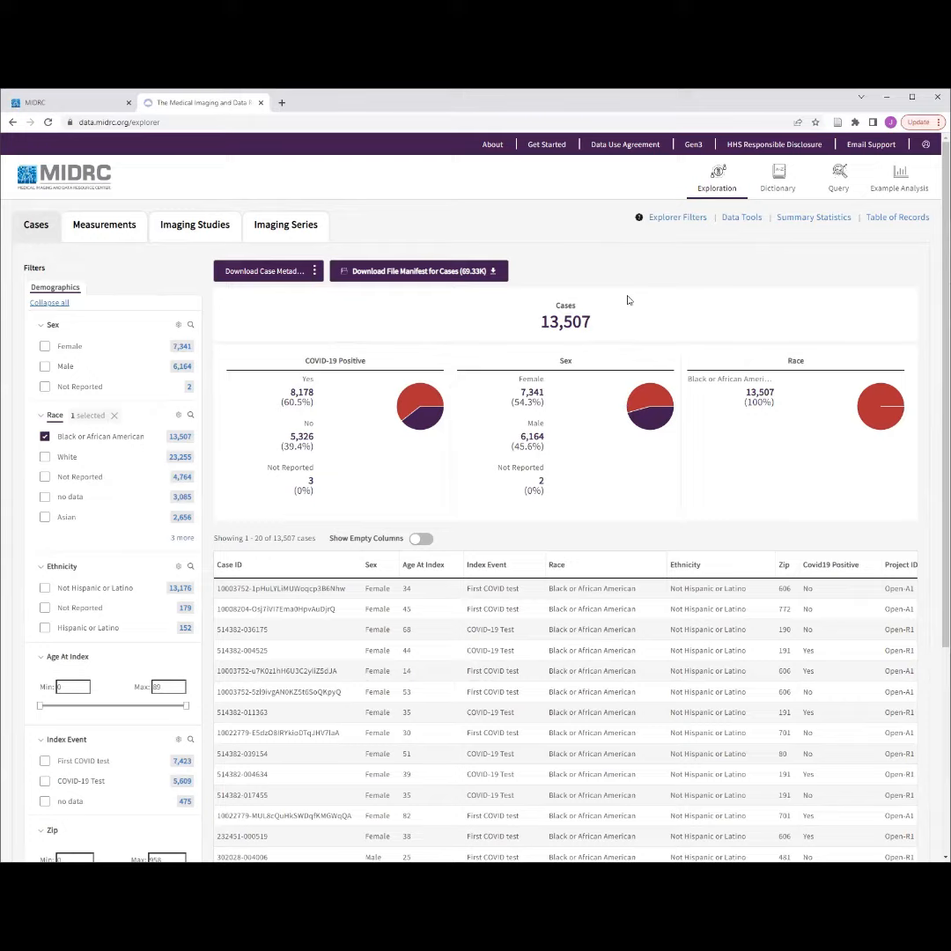
{"action": "mouse_move", "coordinate": [335, 285]}
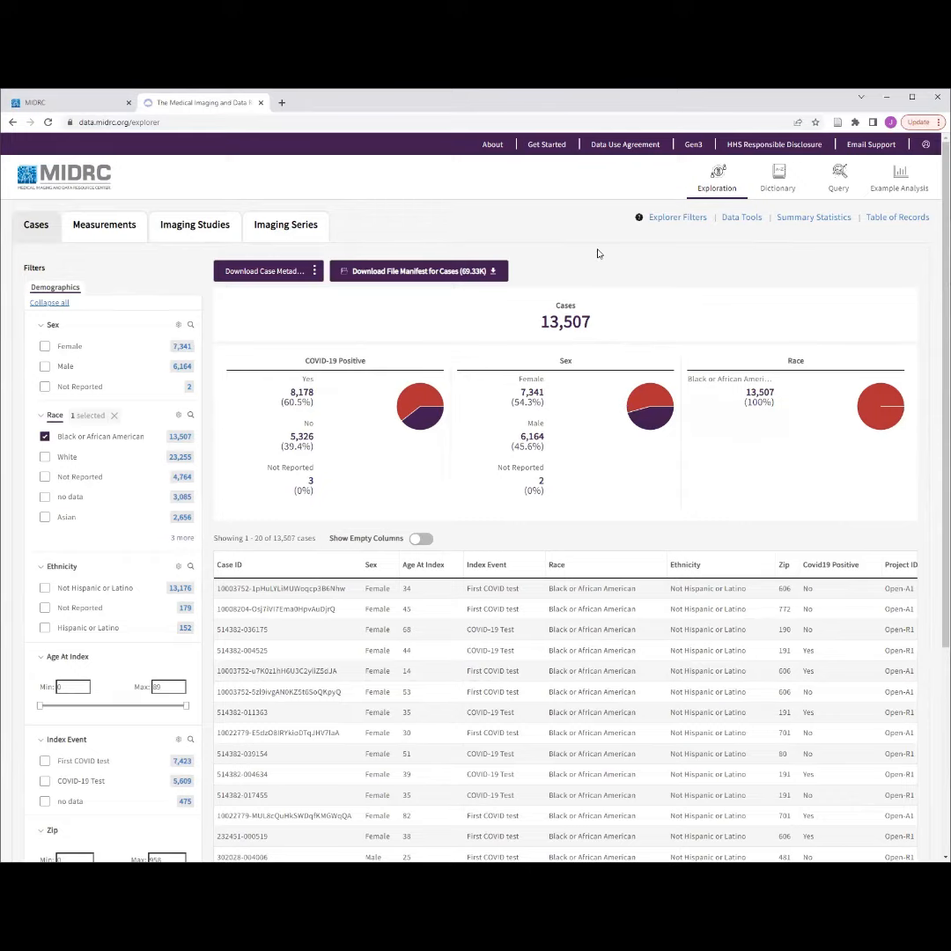
{"action": "mouse_move", "coordinate": [602, 260]}
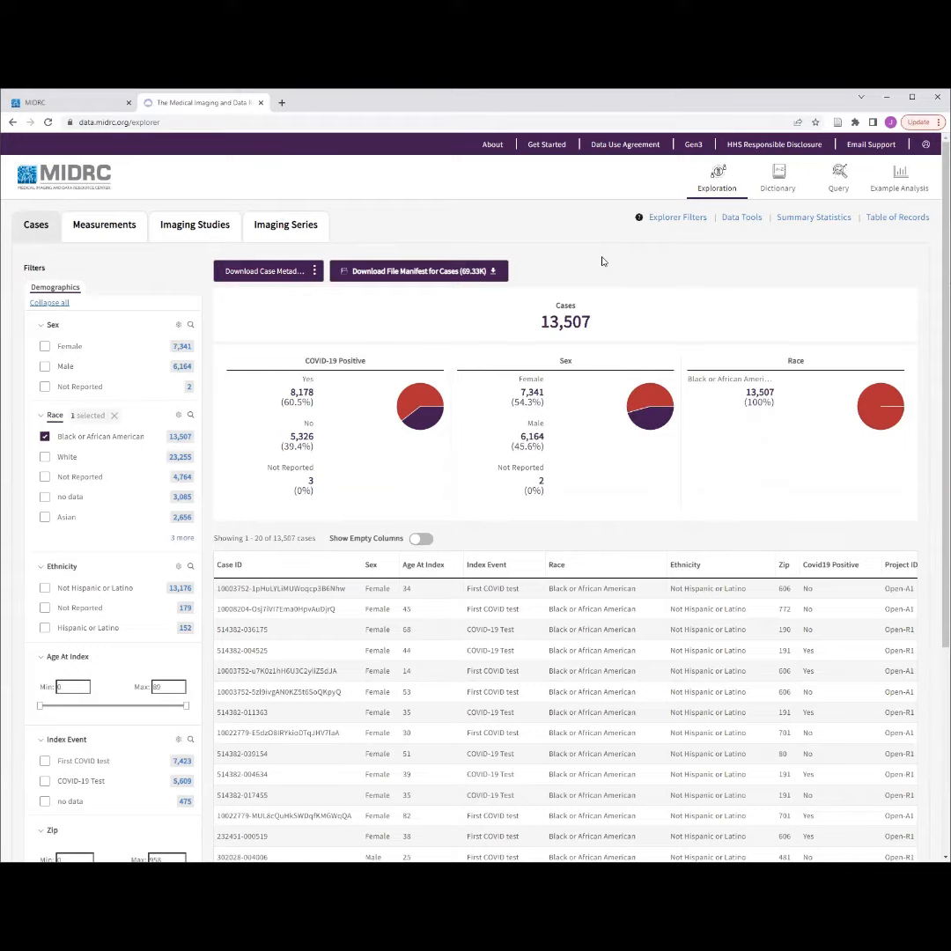
{"action": "mouse_move", "coordinate": [550, 140]}
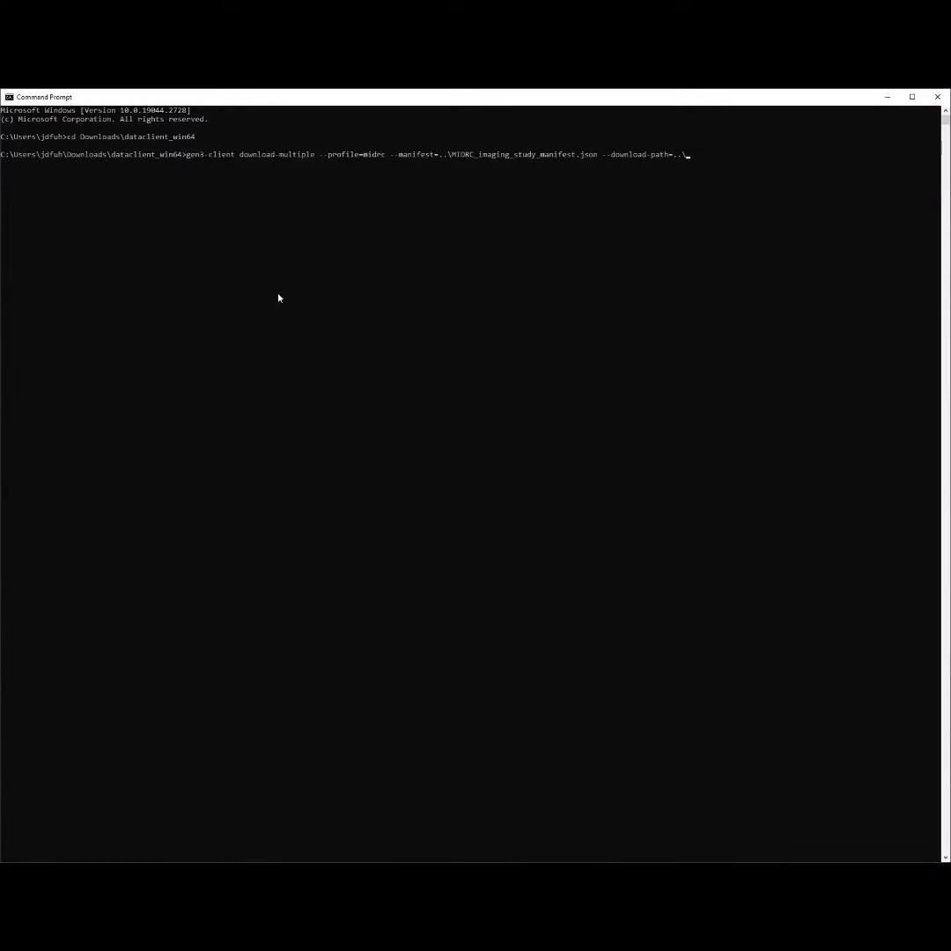
{"action": "mouse_move", "coordinate": [281, 263]}
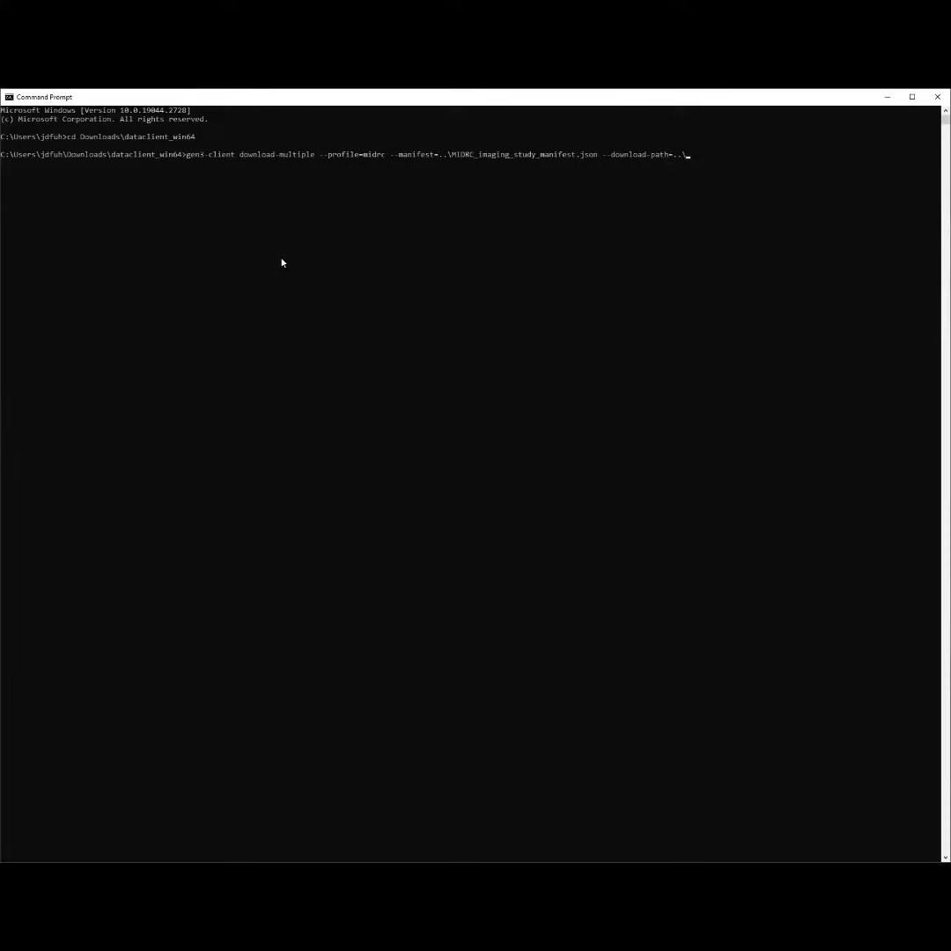
{"action": "mouse_move", "coordinate": [303, 225]}
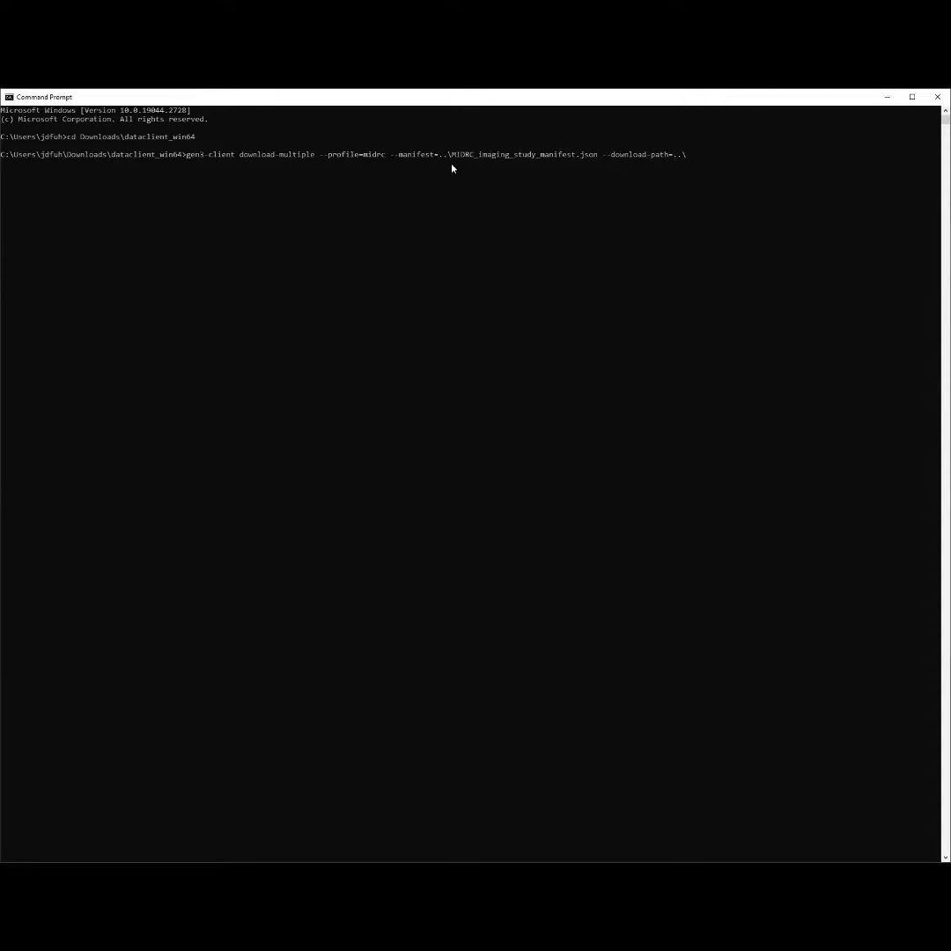
{"action": "mouse_move", "coordinate": [452, 162]}
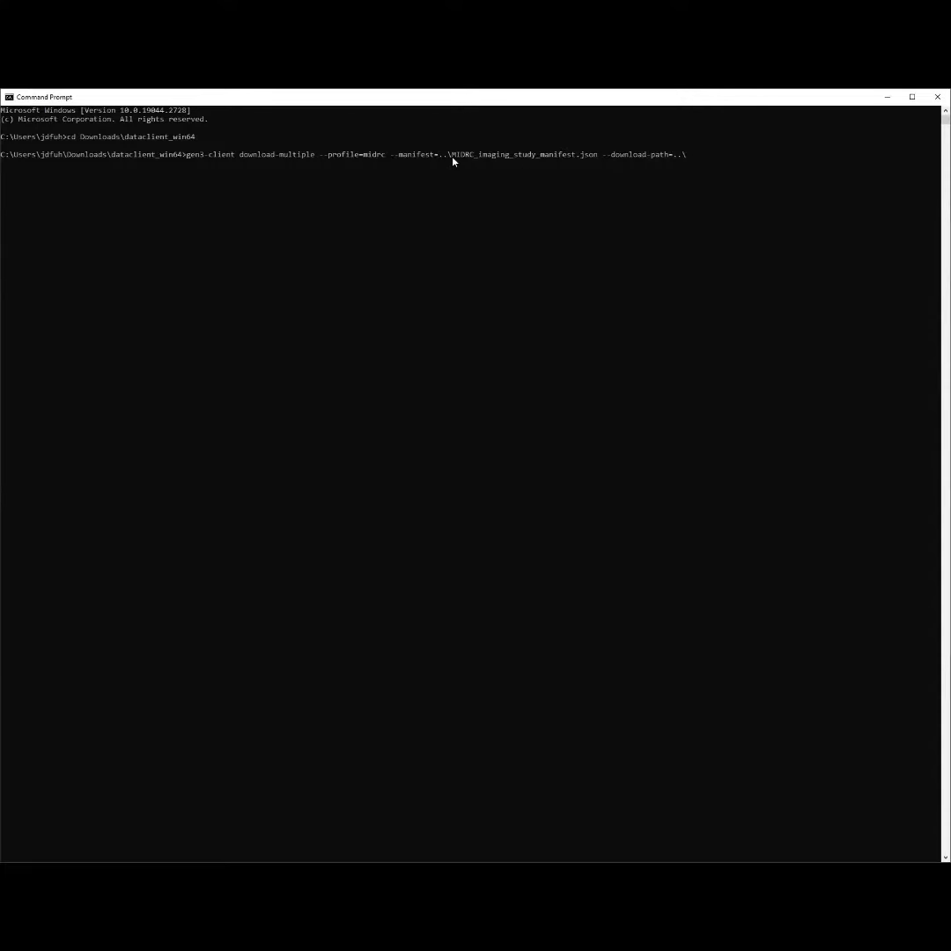
{"action": "mouse_move", "coordinate": [558, 160]}
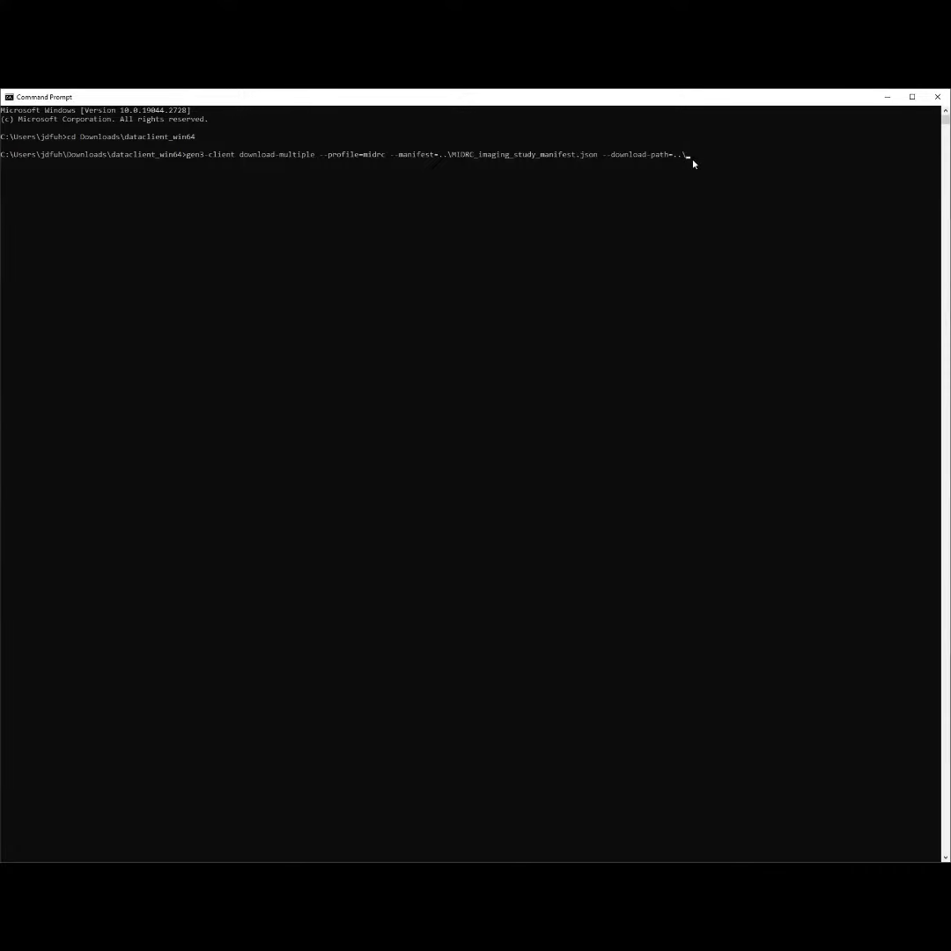
Run gen3-client download-multiple with the midrc profile, manifest file and download path.
{"action": "key", "text": "Enter"}
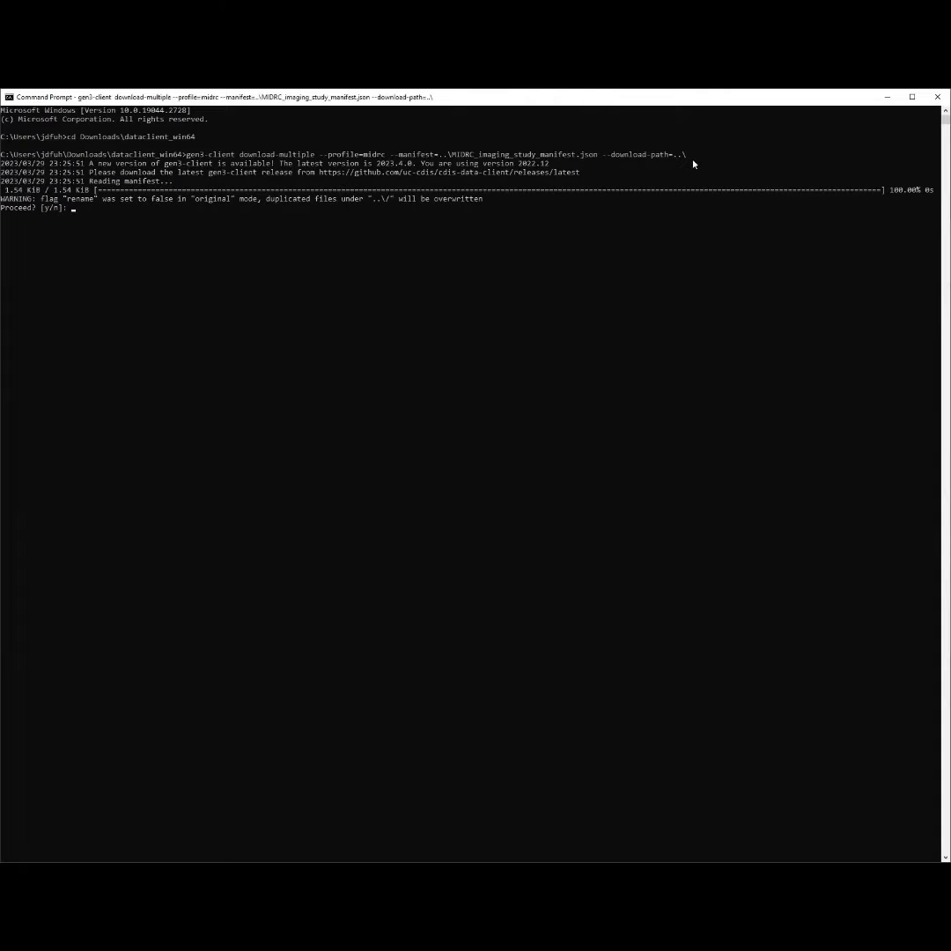
Answer y at the Proceed? prompt so gen3-client begins downloading the 4 manifest objects.
{"action": "type", "text": "y"}
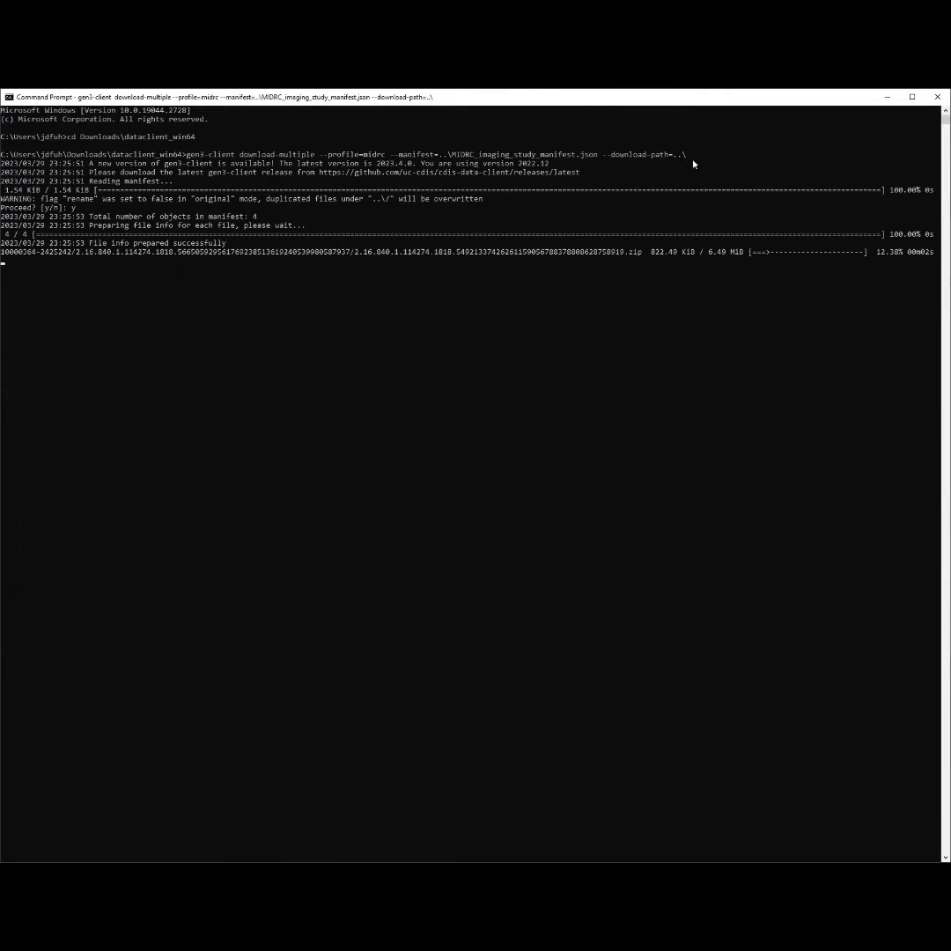